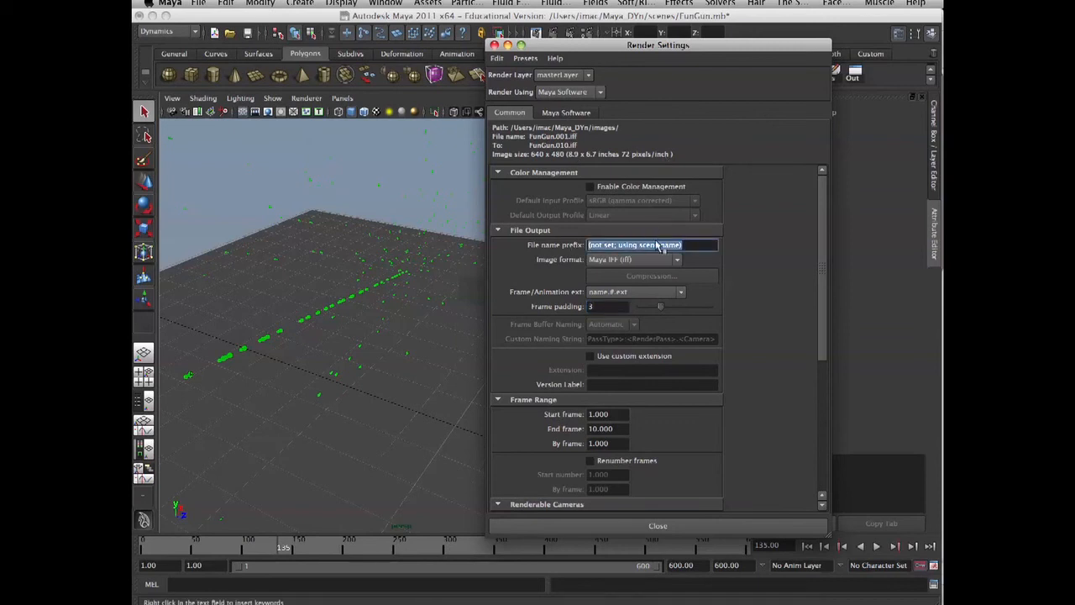
# Use the scene name as the render file name prefix and set the end frame to 150
pyautogui.rightClick(634, 245)
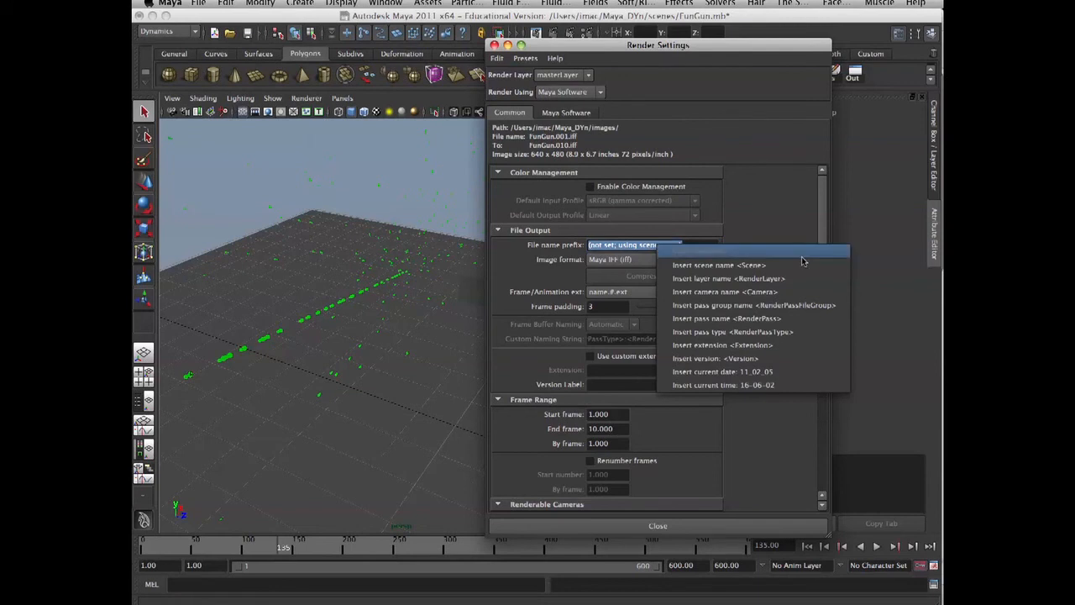
pyautogui.click(718, 265)
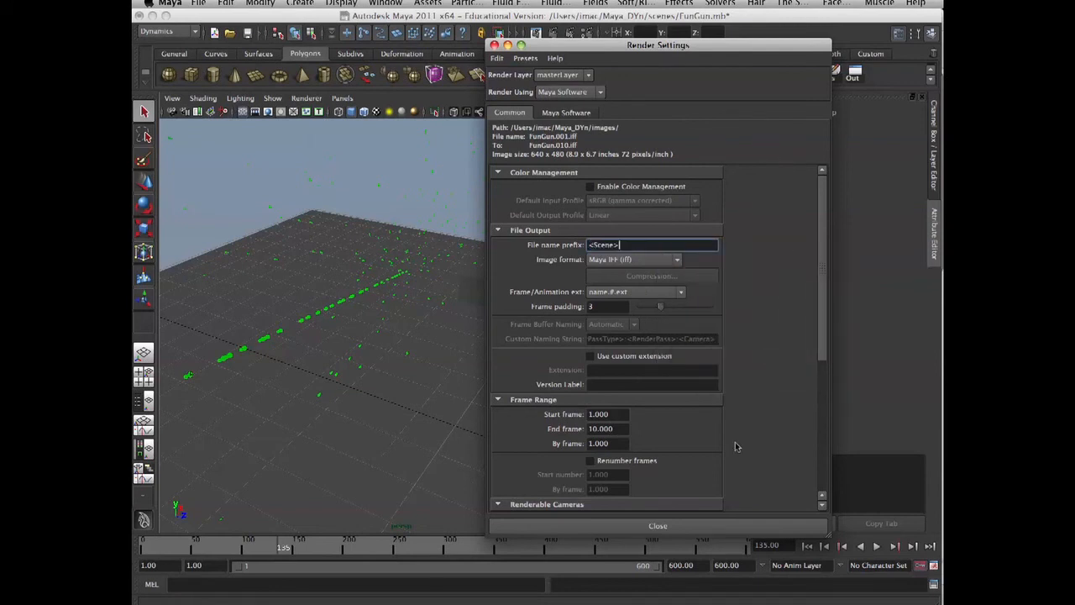
pyautogui.click(498, 172)
pyautogui.write('150.000')
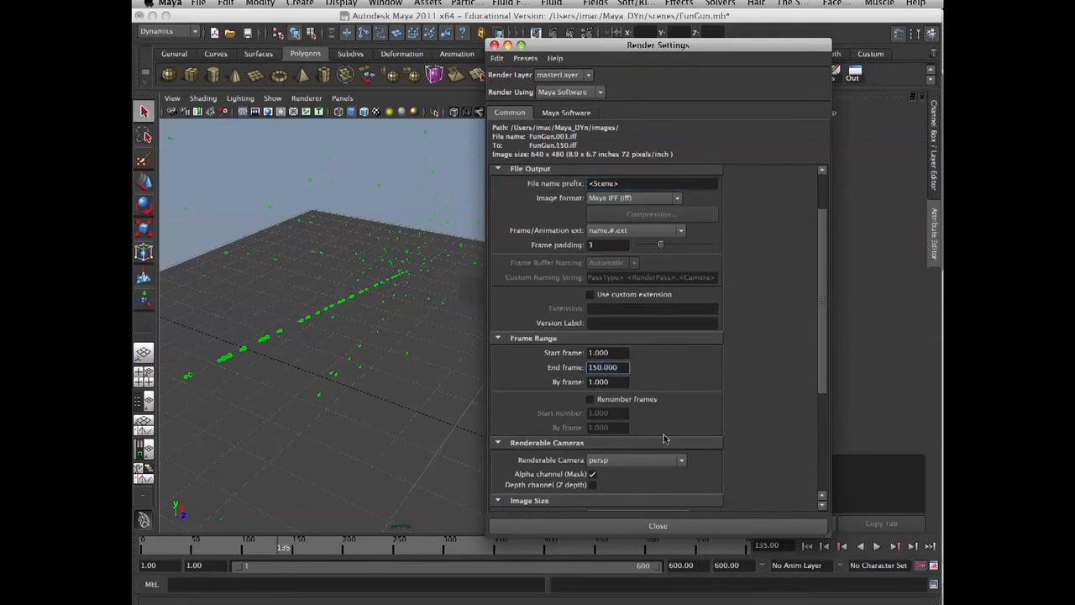
pyautogui.click(658, 525)
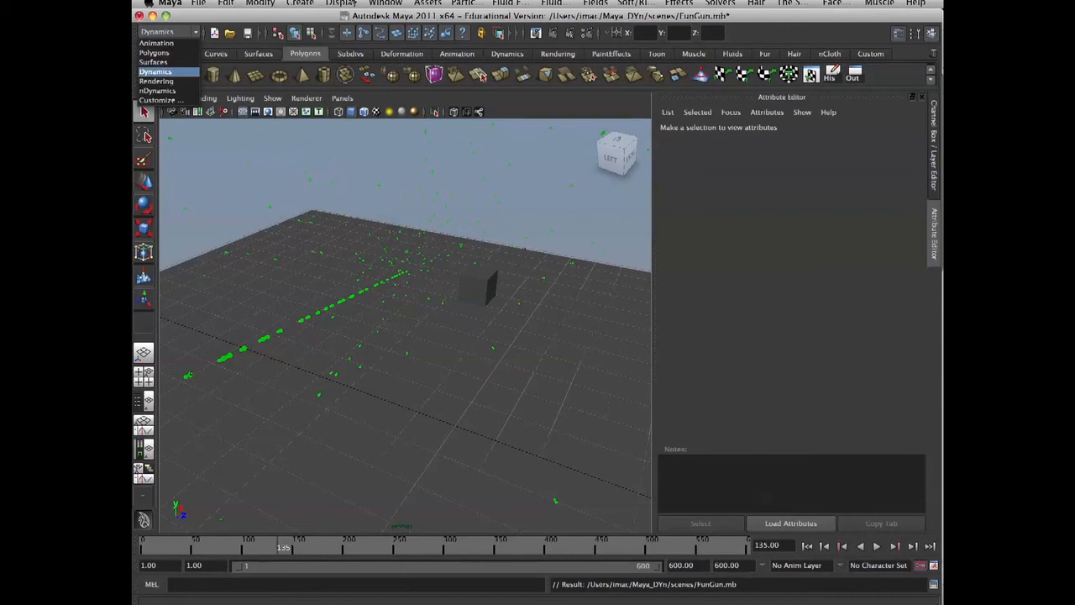
pyautogui.moveTo(217, 57)
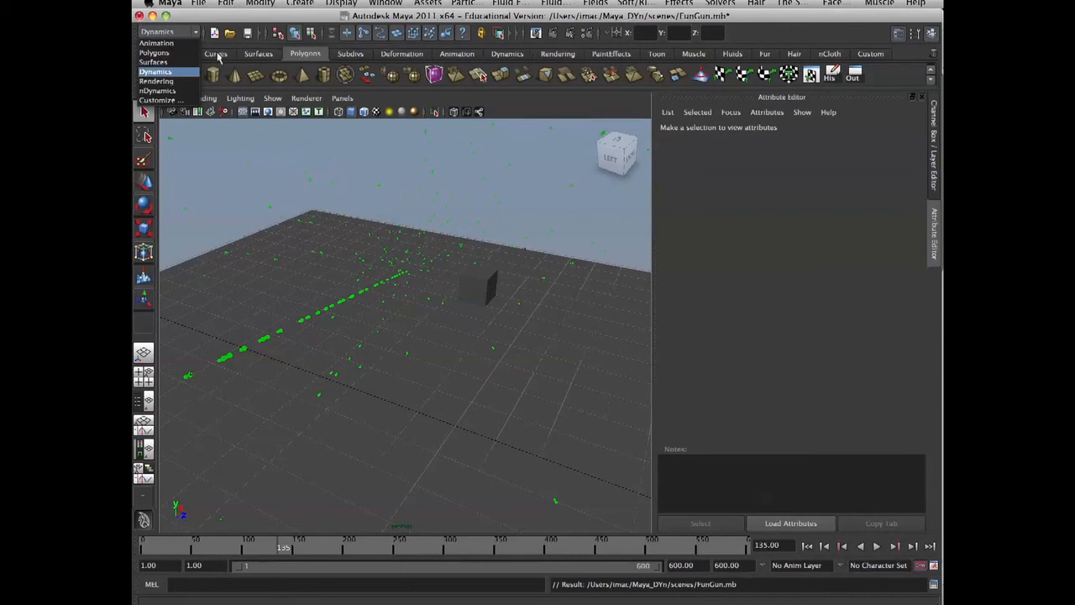
# Switch Maya's menu set to Rendering
pyautogui.click(157, 81)
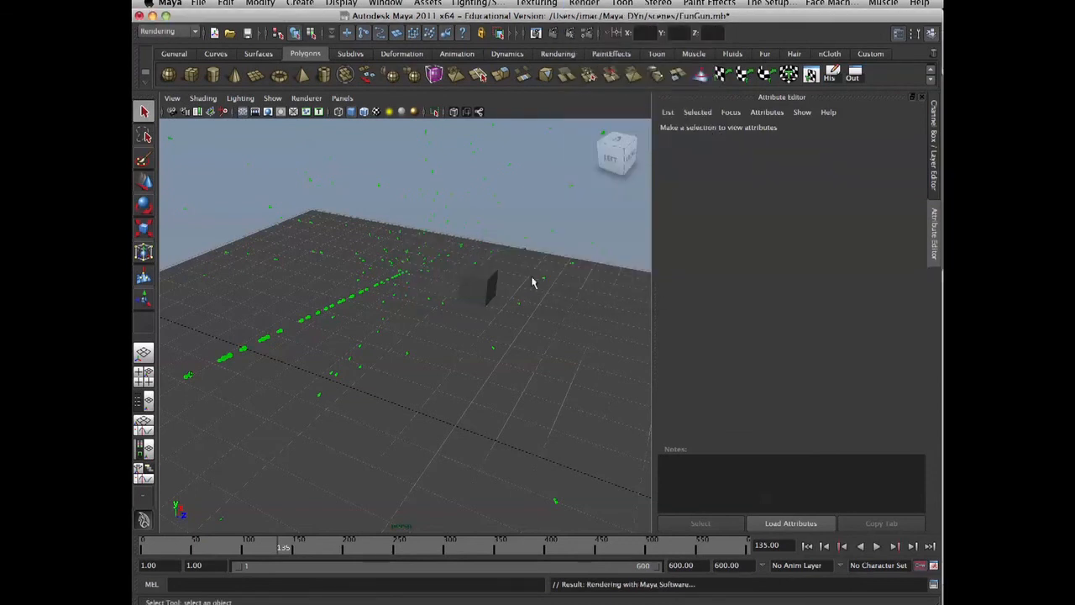
pyautogui.moveTo(672, 293)
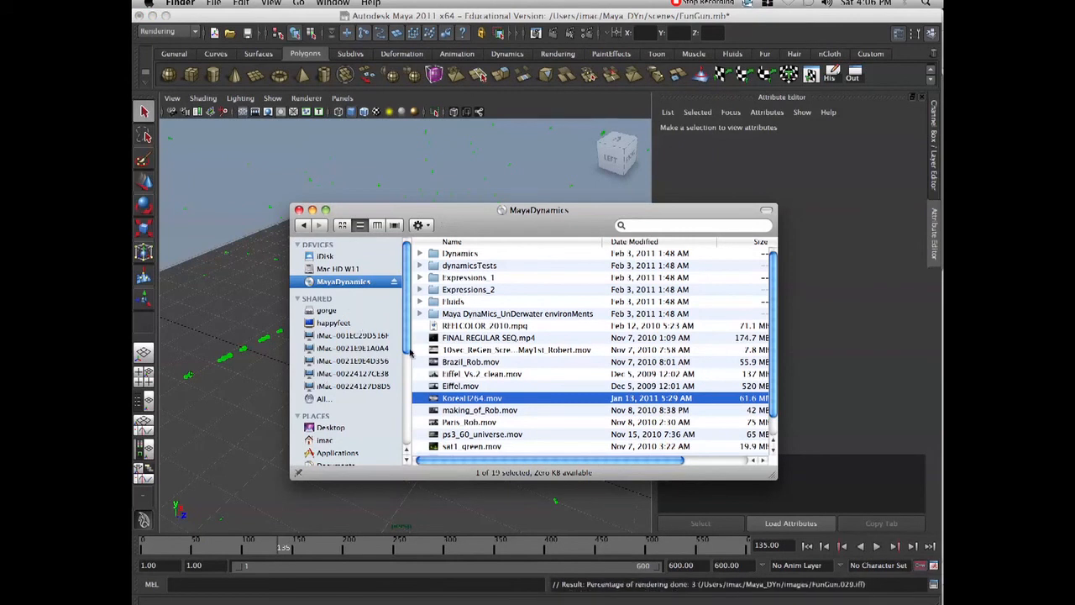
# Browse to imac > Maya_DYn > images and right-click FunGun.001.iff
pyautogui.click(325, 368)
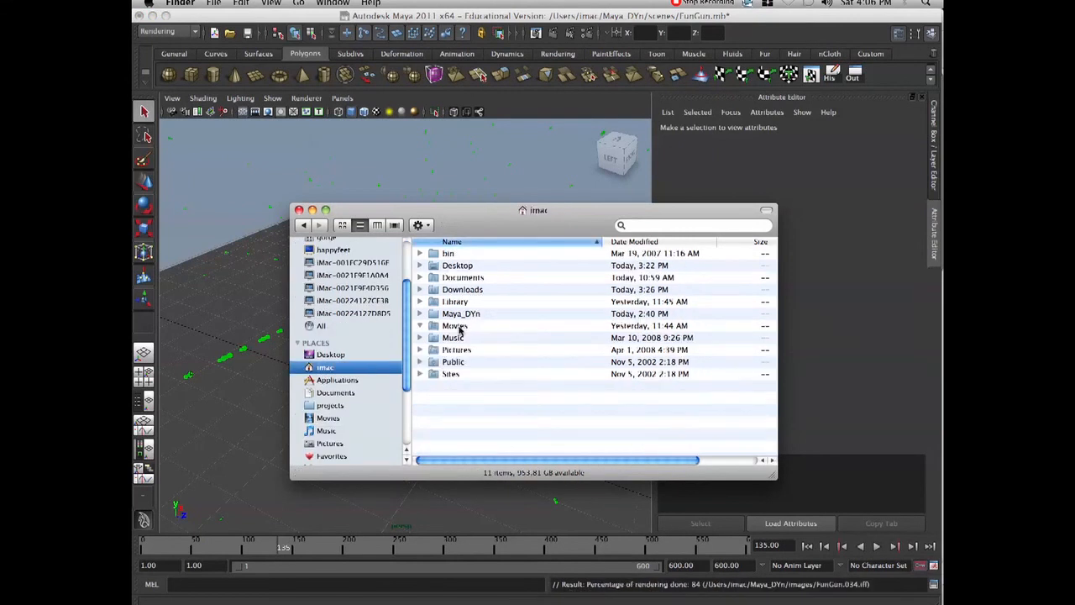
pyautogui.click(419, 313)
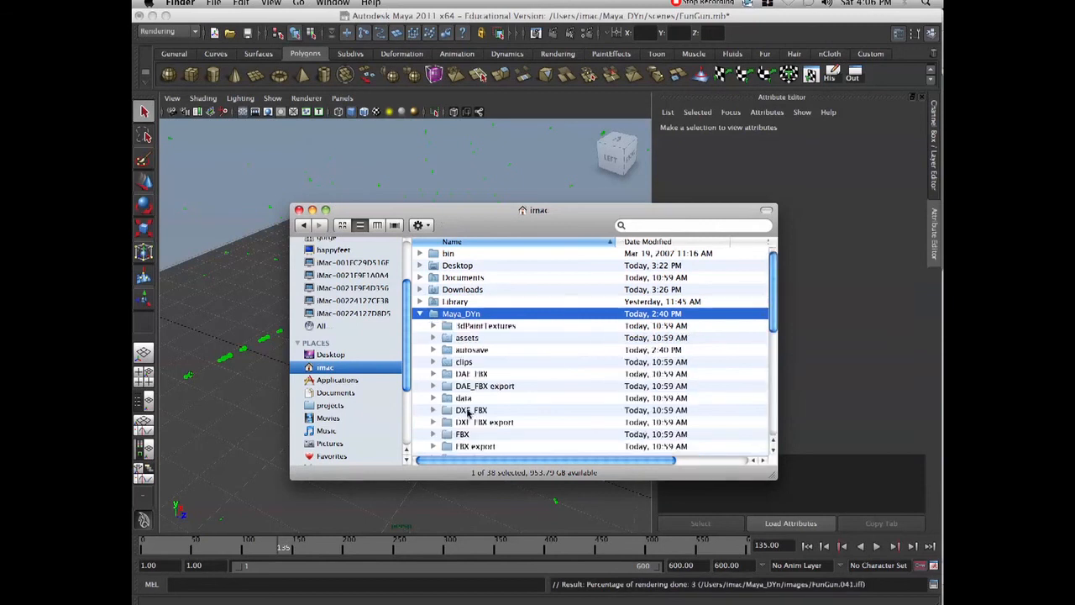
pyautogui.scroll(-3)
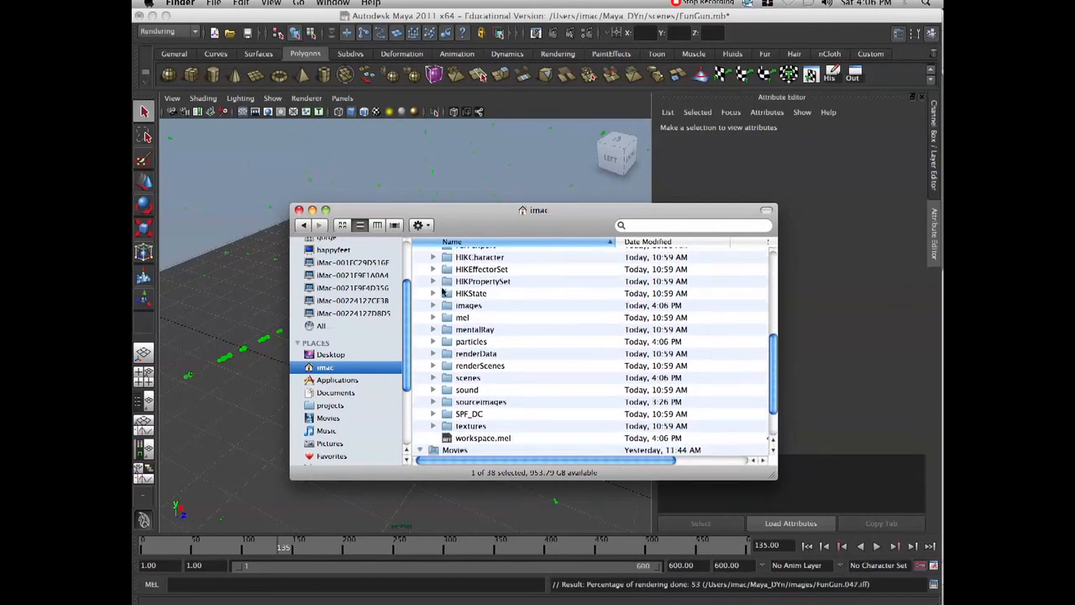
pyautogui.click(434, 305)
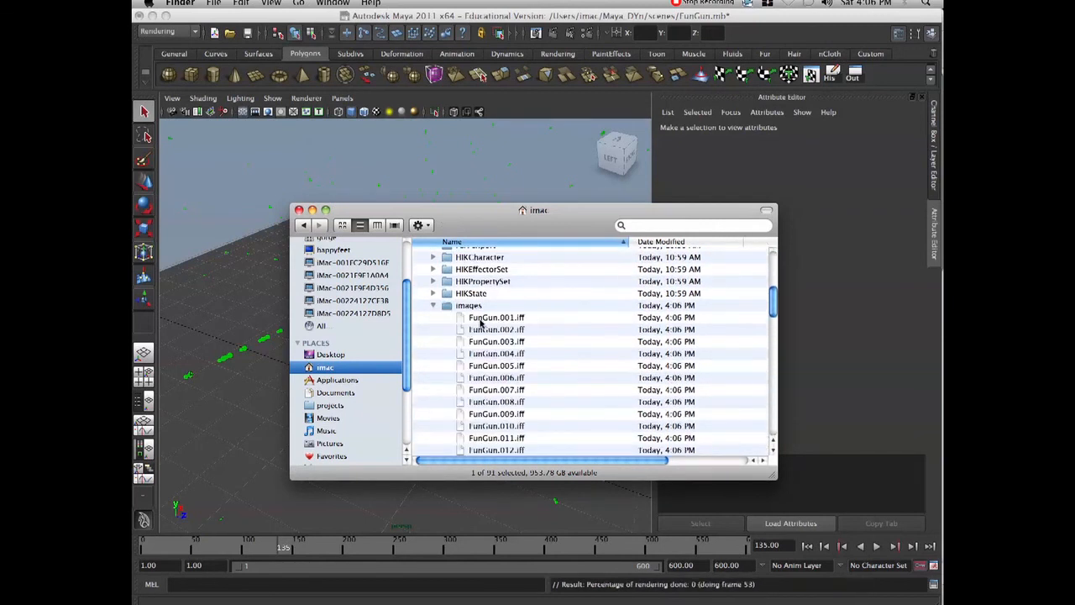
pyautogui.click(496, 317)
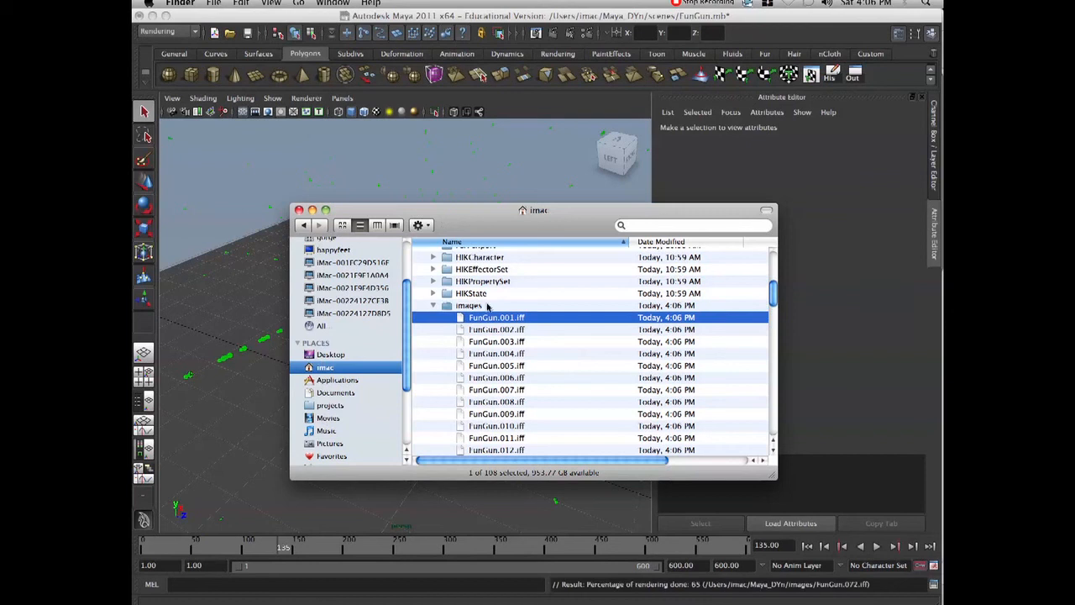
pyautogui.rightClick(496, 317)
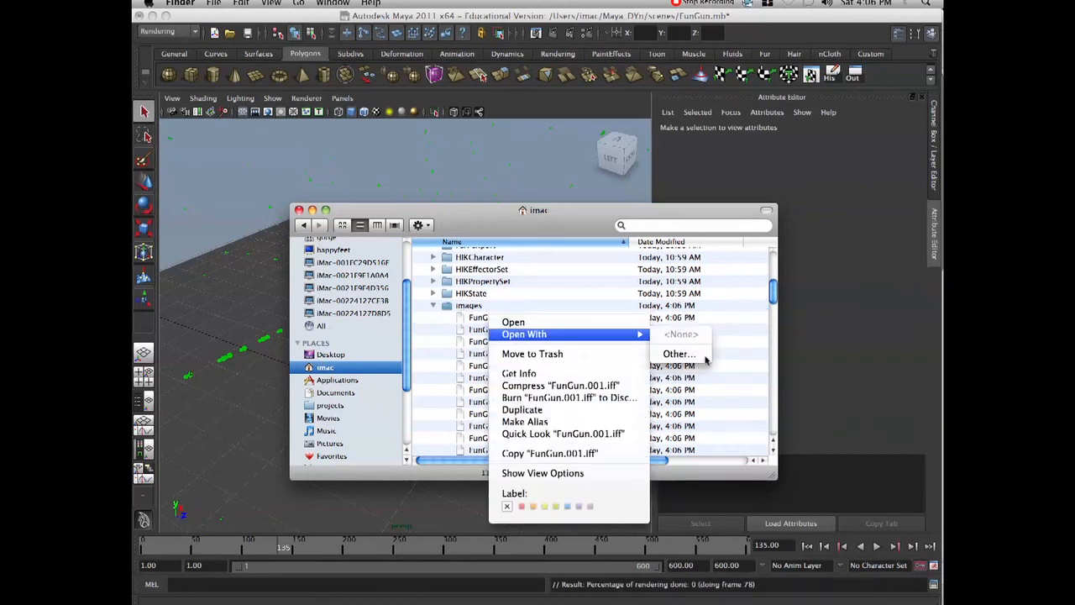
# Open FunGun.001.iff in FCheck from the Autodesk applications folder
pyautogui.click(679, 353)
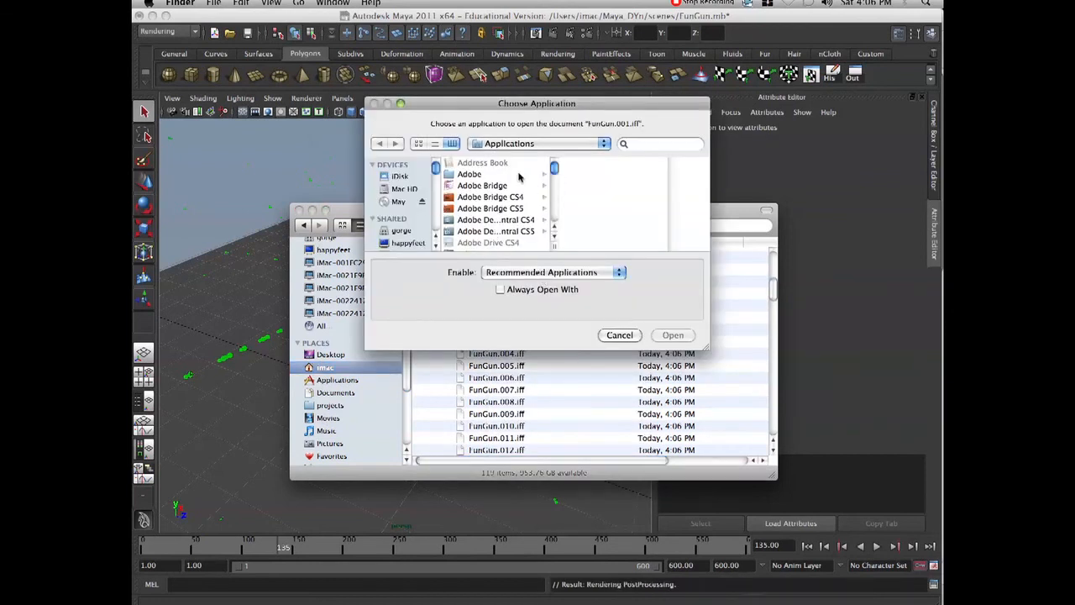
pyautogui.scroll(-3)
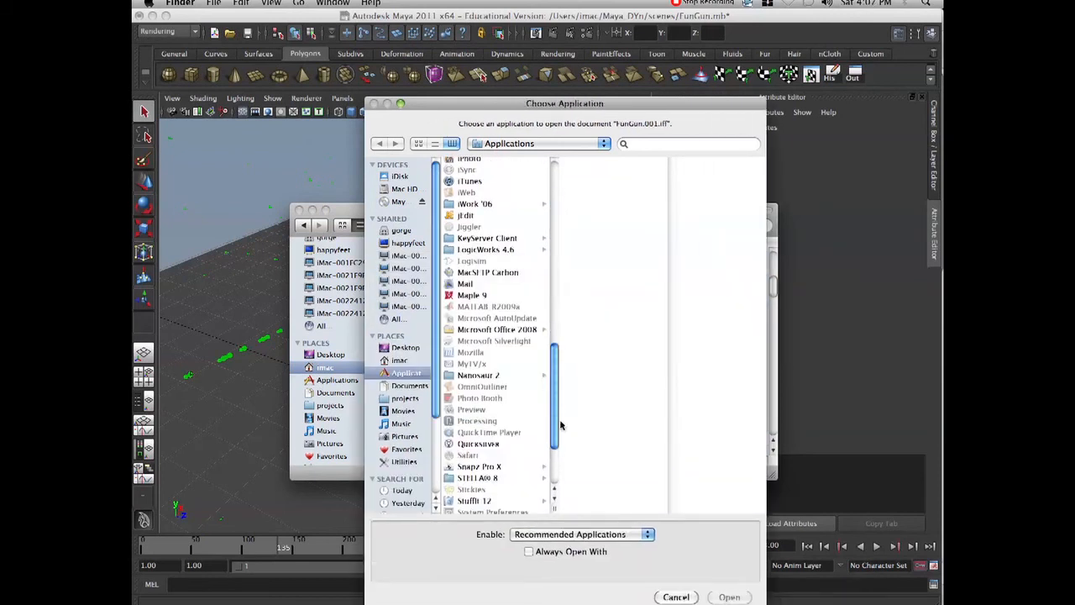
pyautogui.scroll(-3)
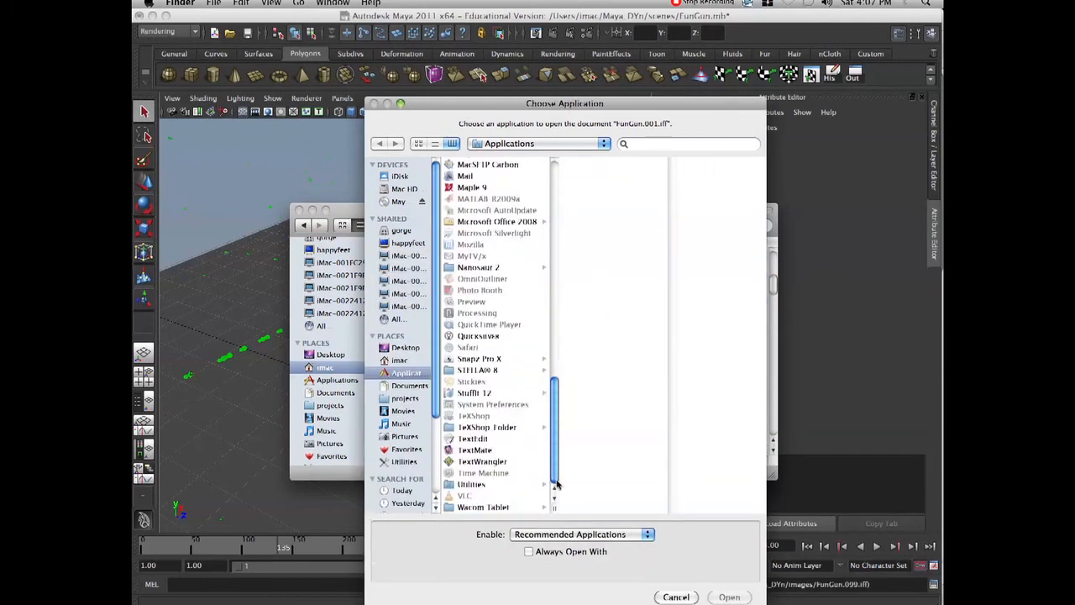
pyautogui.scroll(3)
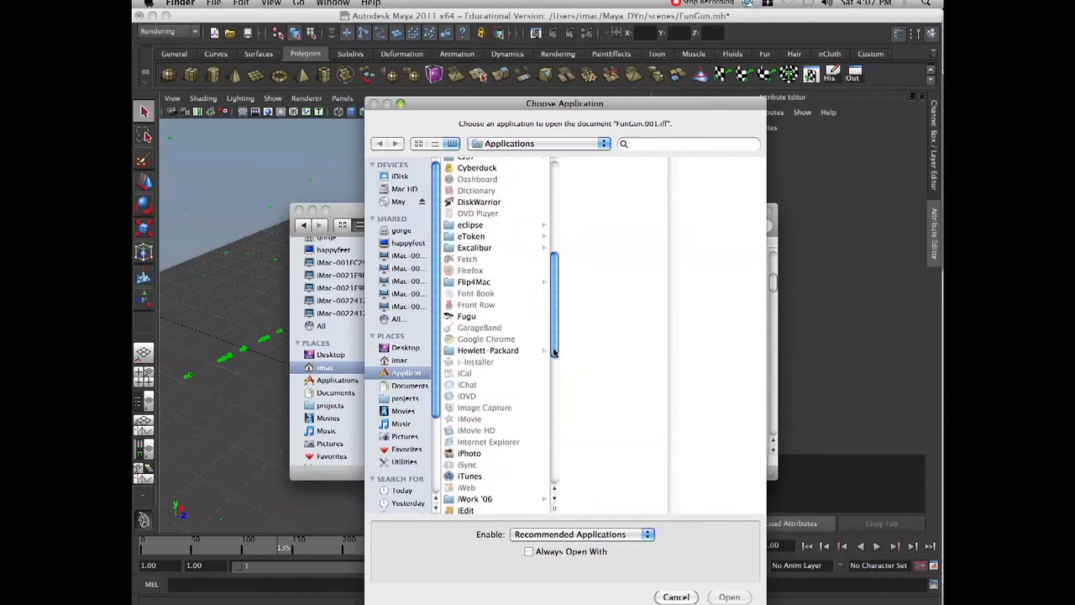
pyautogui.scroll(3)
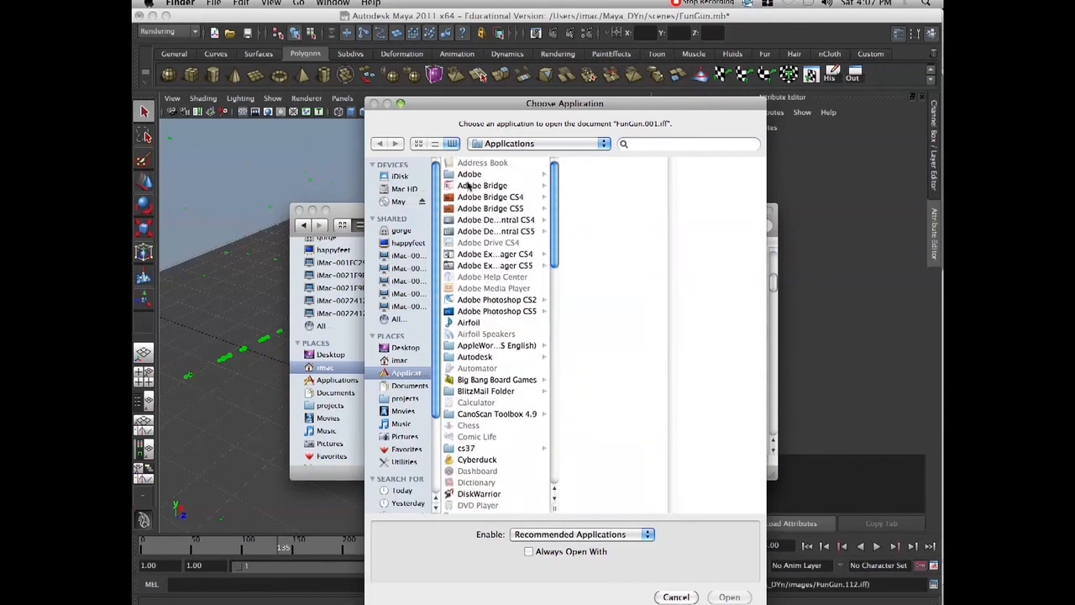
pyautogui.click(474, 356)
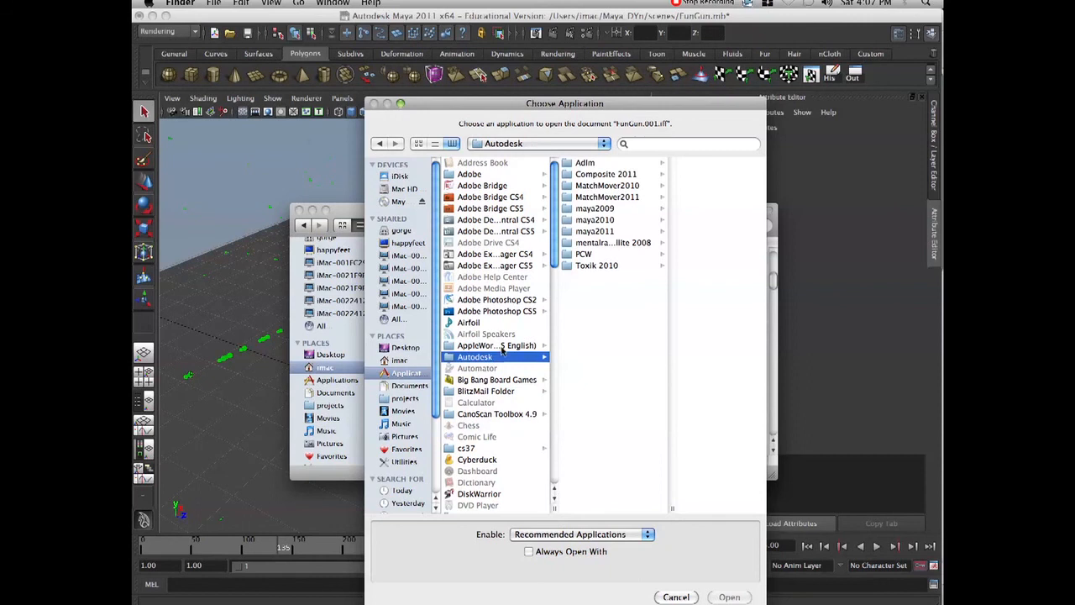
pyautogui.click(594, 231)
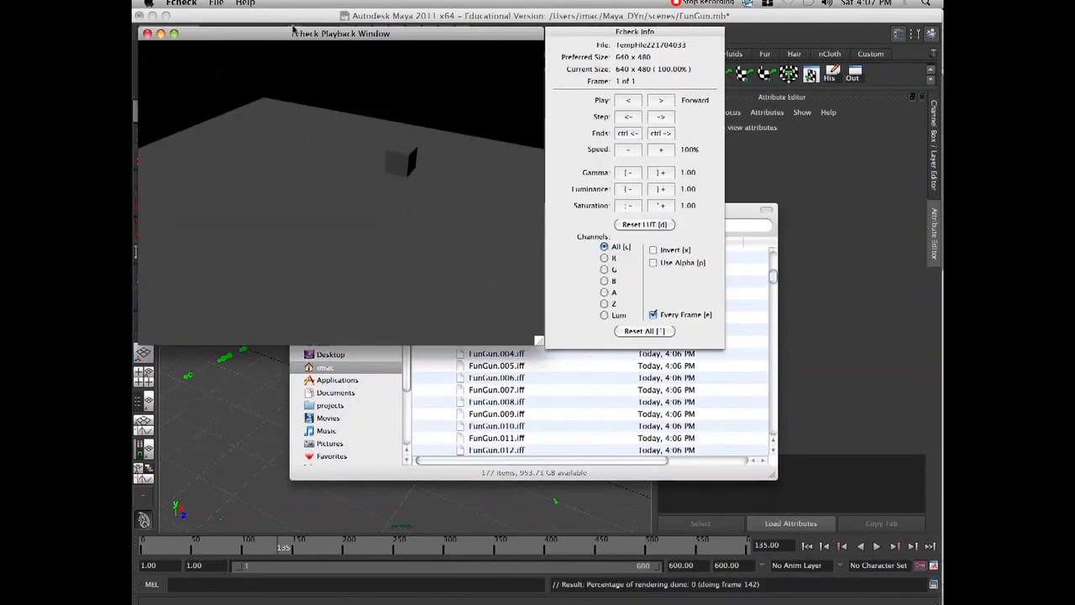
# Load the FunGun.001.iff sequence from imac > Maya_DYn > images into FCheck and play it
pyautogui.click(217, 3)
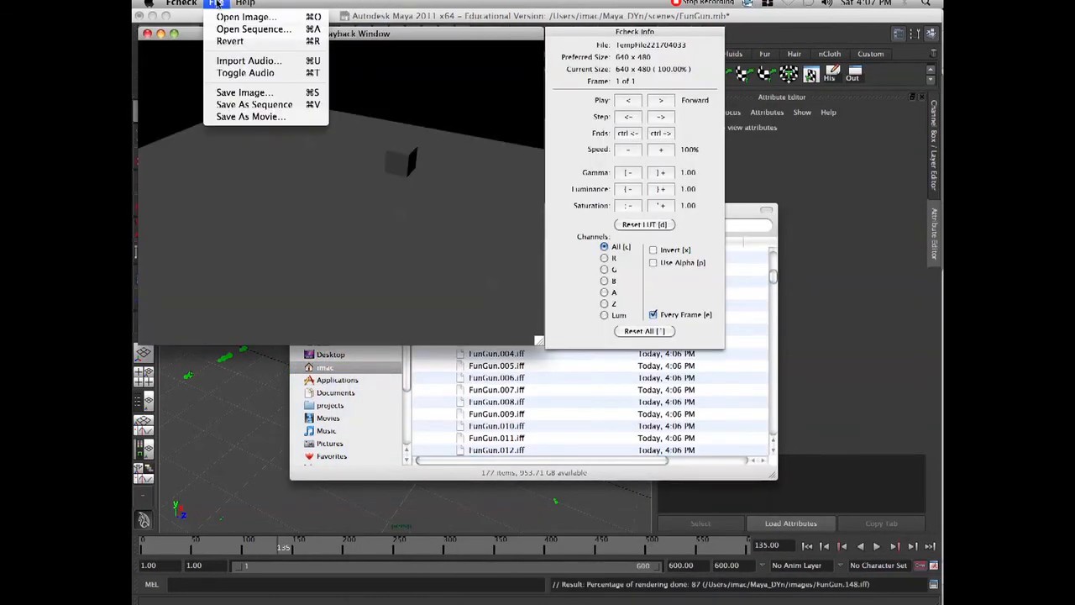
pyautogui.click(252, 29)
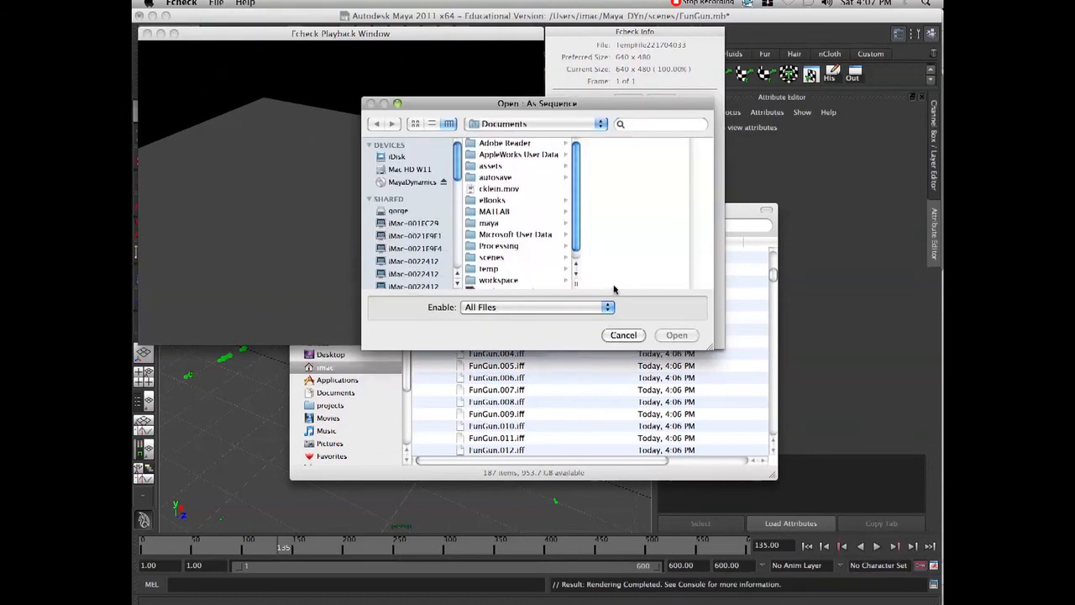
pyautogui.scroll(-3)
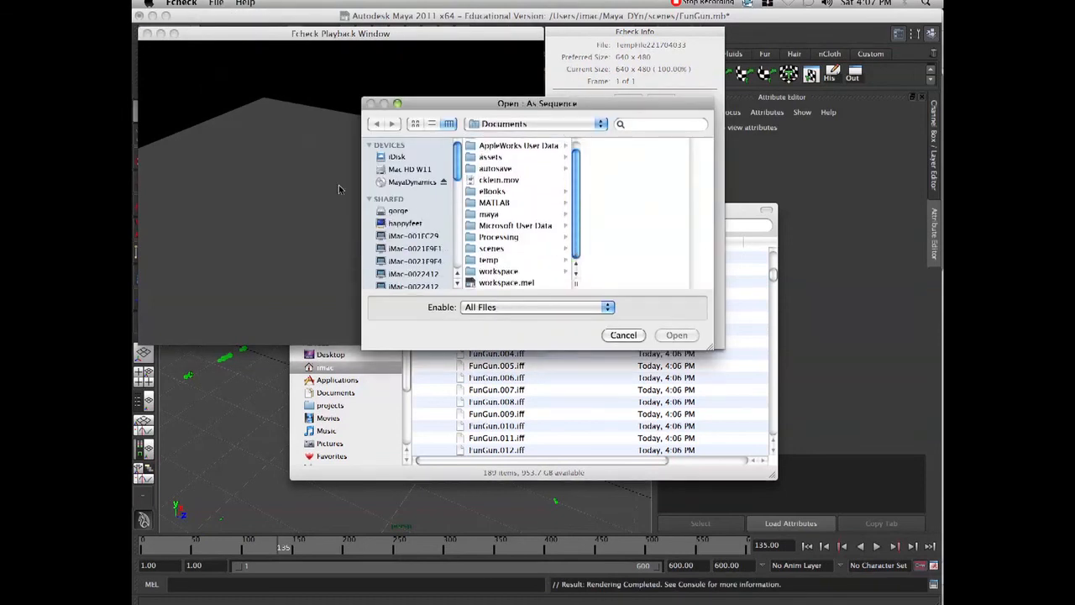
pyautogui.click(409, 190)
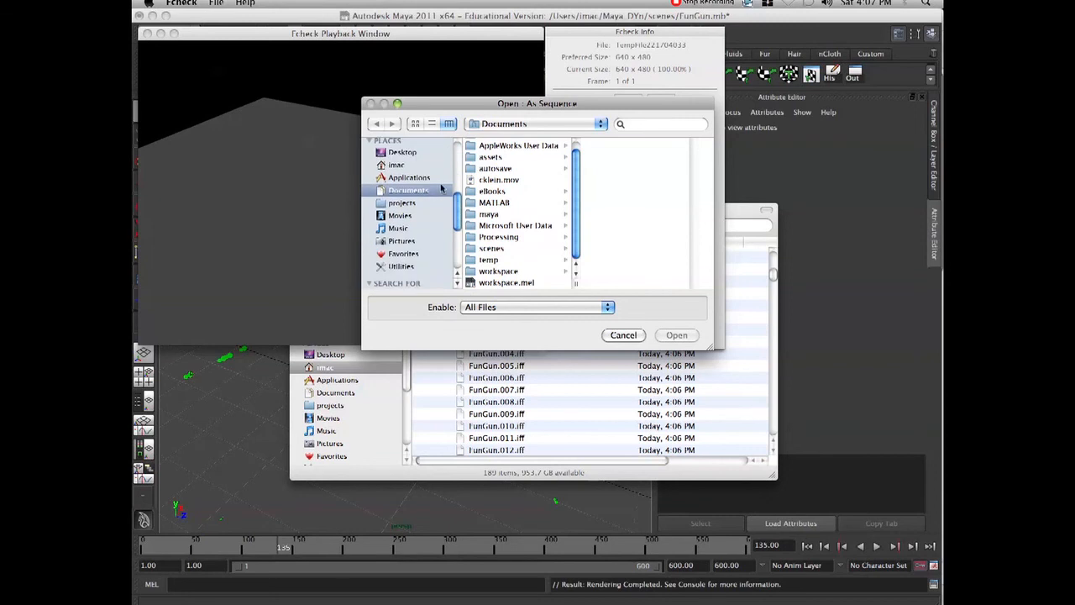
pyautogui.click(397, 165)
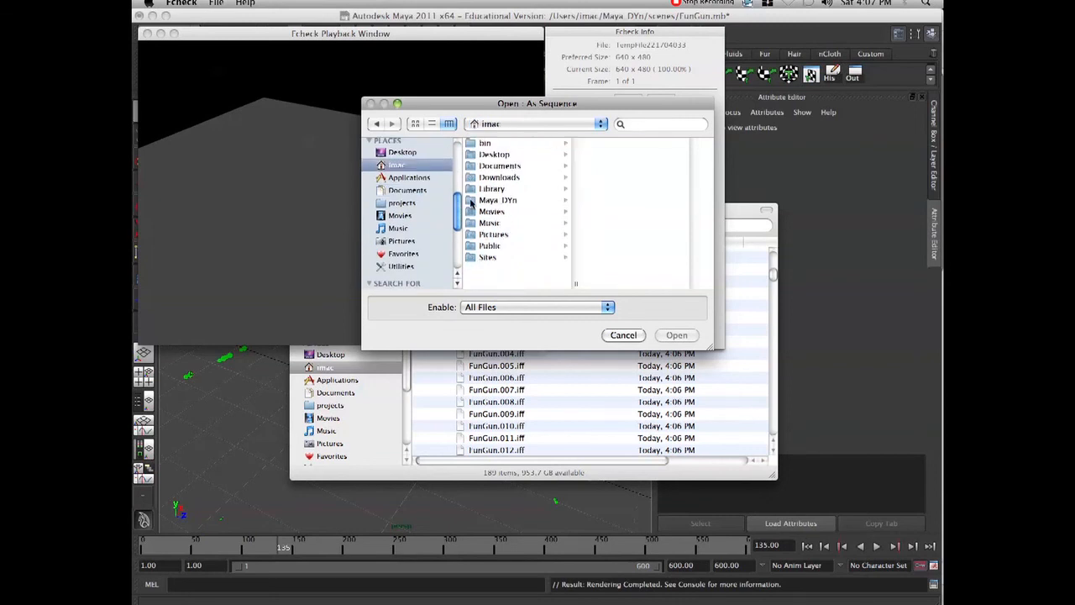
pyautogui.click(498, 200)
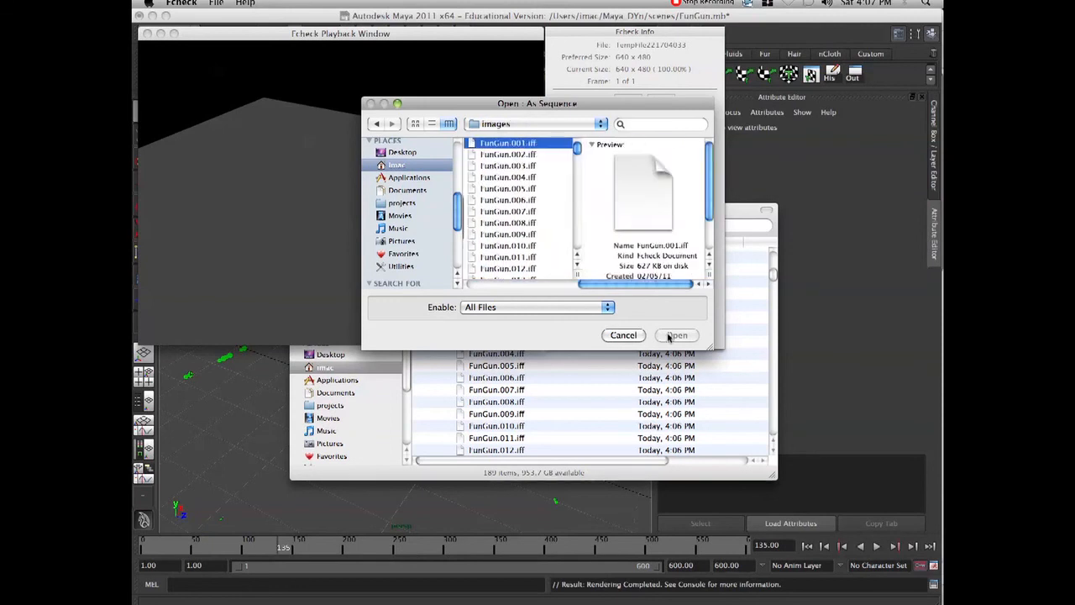
pyautogui.click(677, 335)
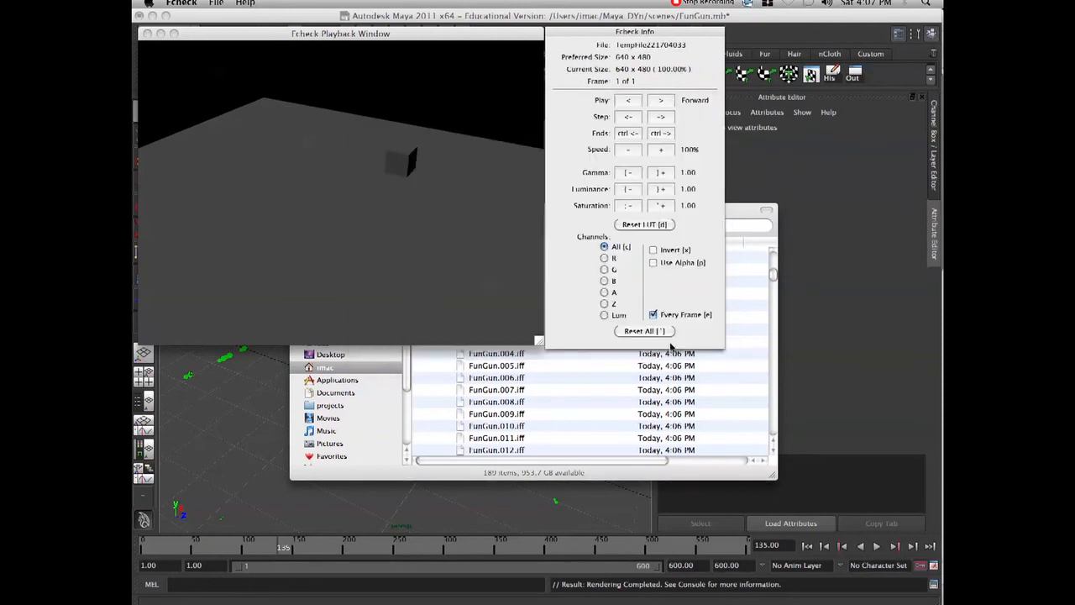
pyautogui.click(662, 100)
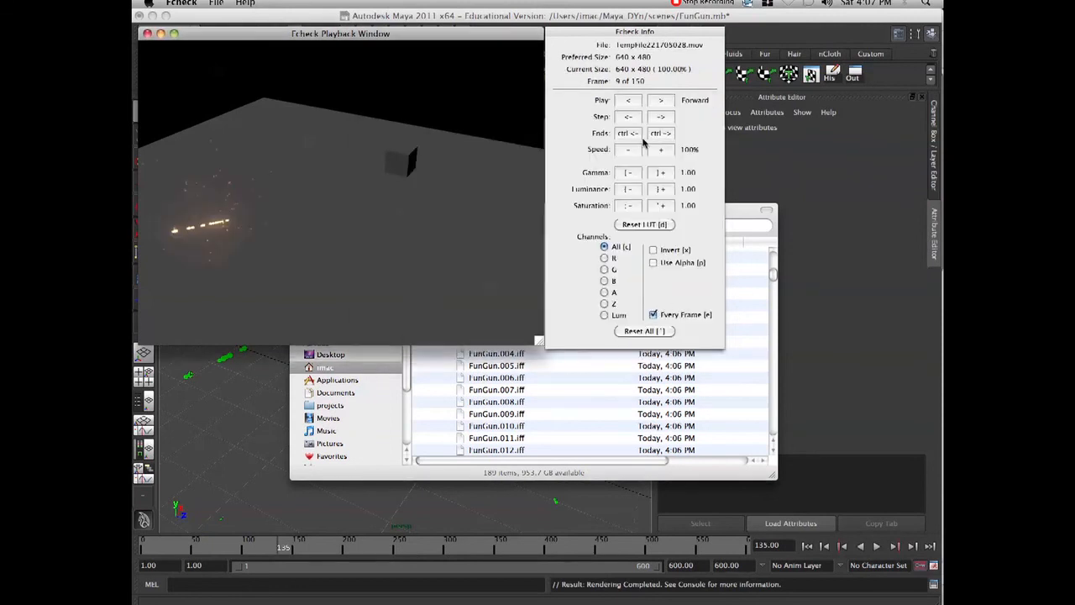
pyautogui.click(660, 99)
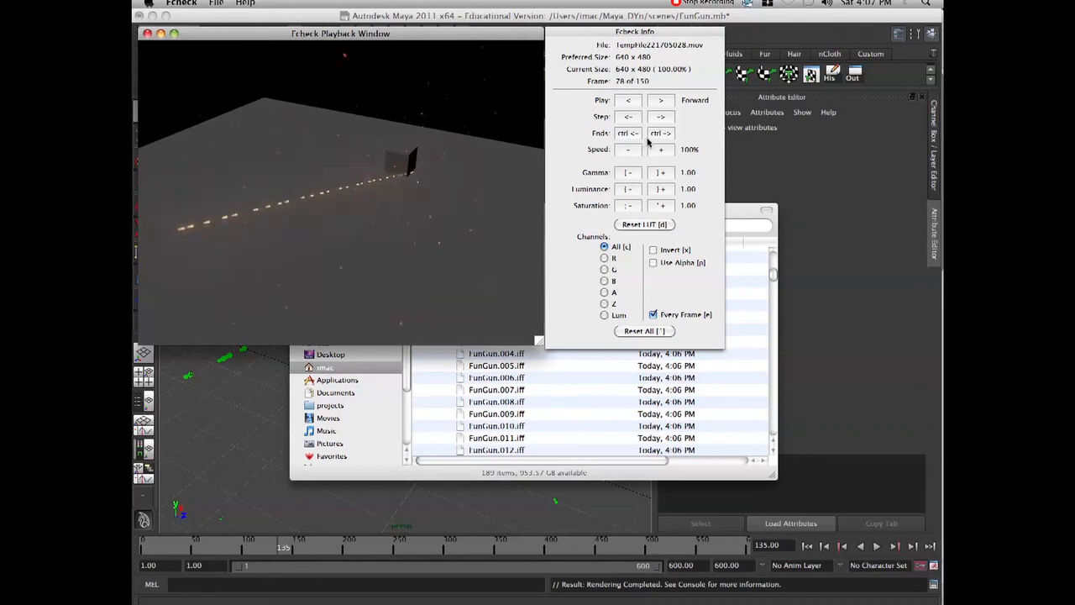